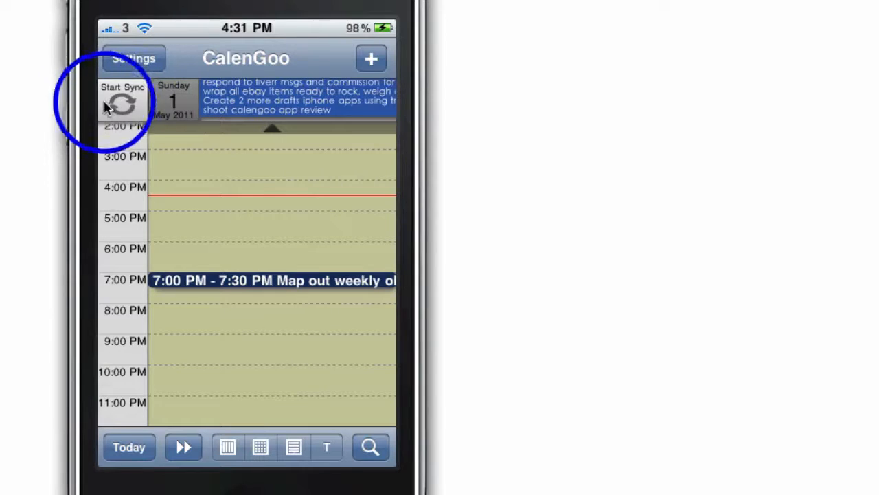
Sync the calendar and scroll down through the day's events.
{"action": "left_click", "coordinate": [122, 107]}
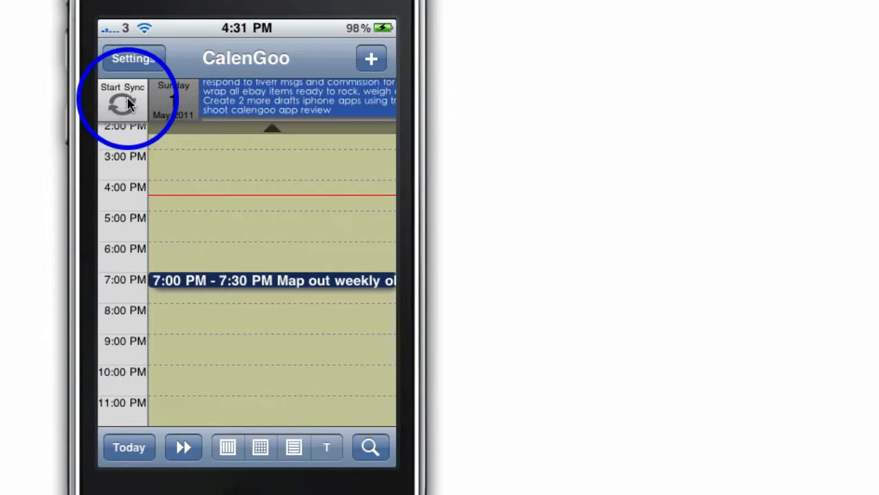
{"action": "mouse_move", "coordinate": [278, 107]}
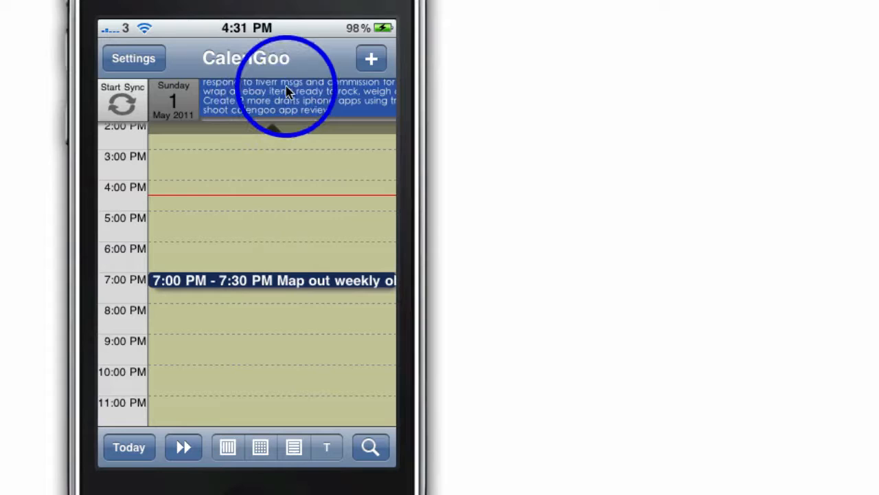
{"action": "mouse_move", "coordinate": [272, 103]}
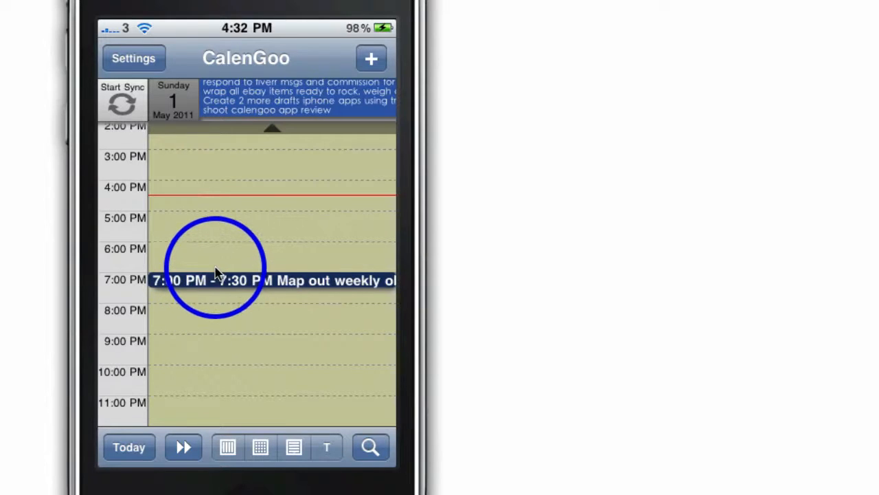
{"action": "scroll", "scroll_direction": "down", "scroll_amount": 3}
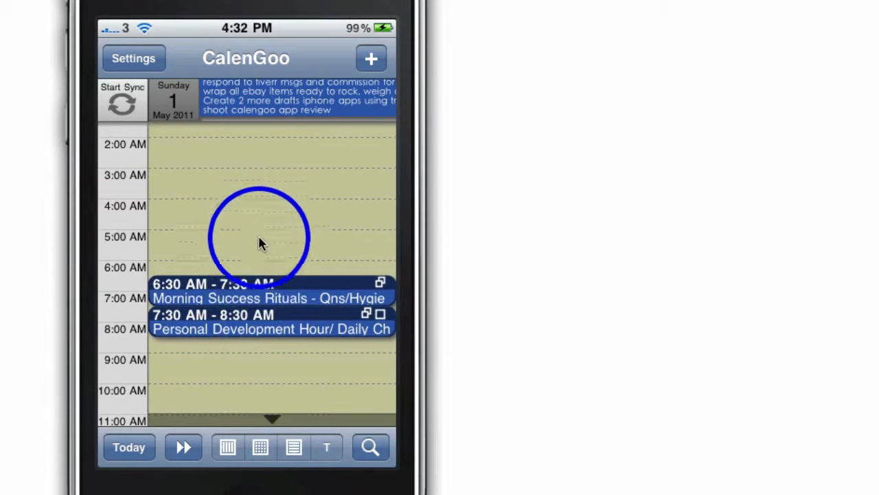
{"action": "scroll", "scroll_direction": "down", "scroll_amount": 3}
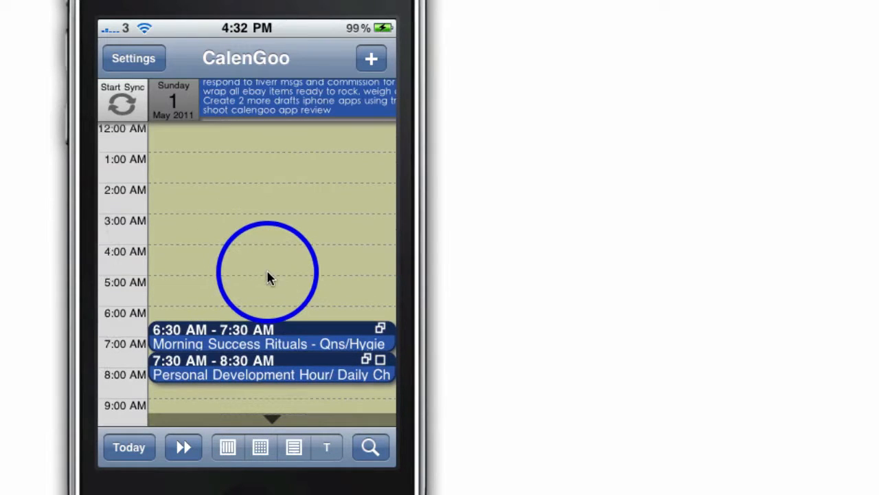
{"action": "scroll", "scroll_direction": "down", "scroll_amount": 3}
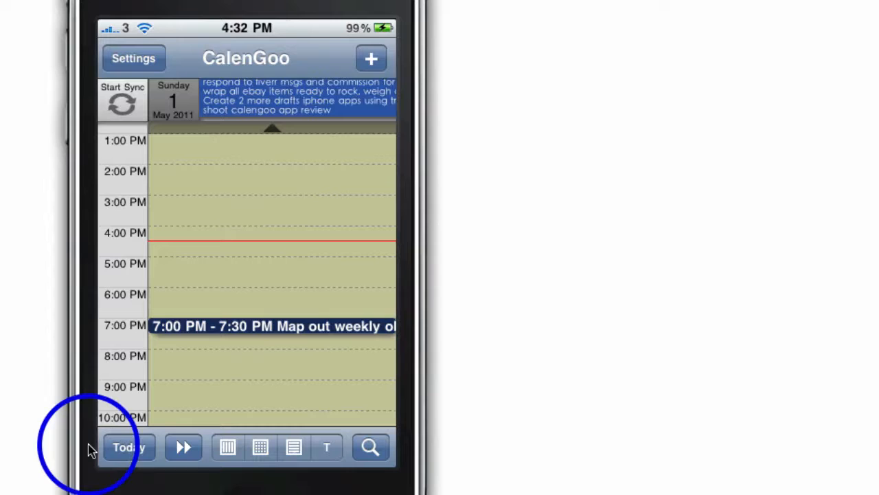
{"action": "mouse_move", "coordinate": [316, 294]}
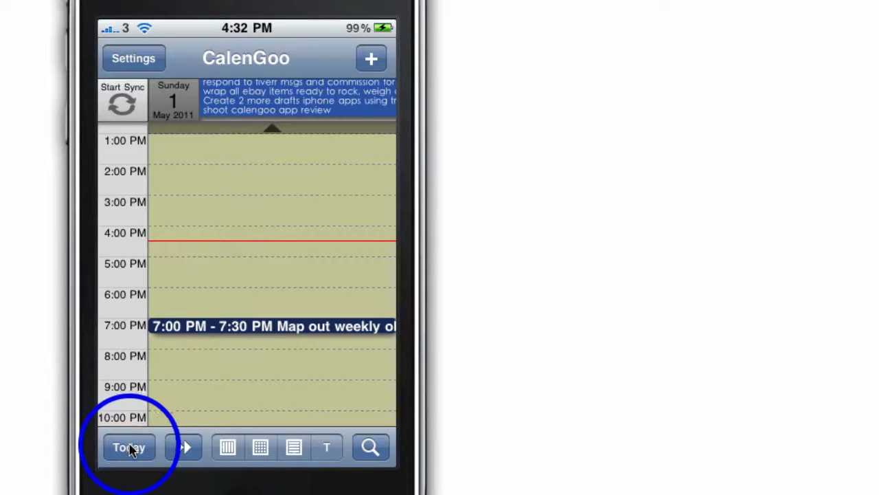
Jump back to today, then look at the jump-to-date picker and cancel without jumping.
{"action": "left_click", "coordinate": [129, 448]}
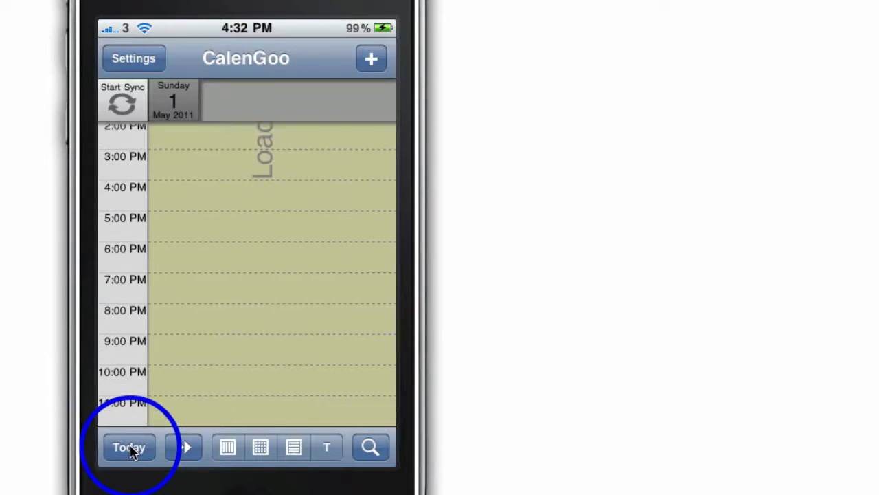
{"action": "left_click", "coordinate": [130, 448]}
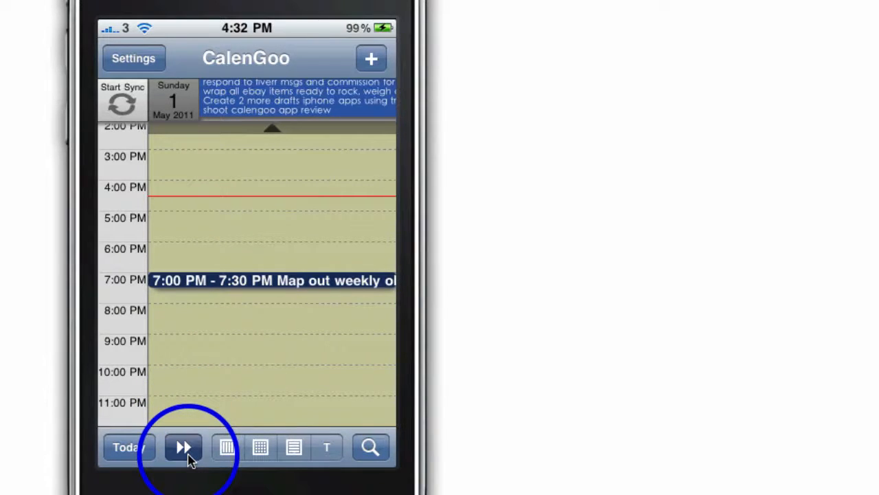
{"action": "left_click", "coordinate": [184, 447]}
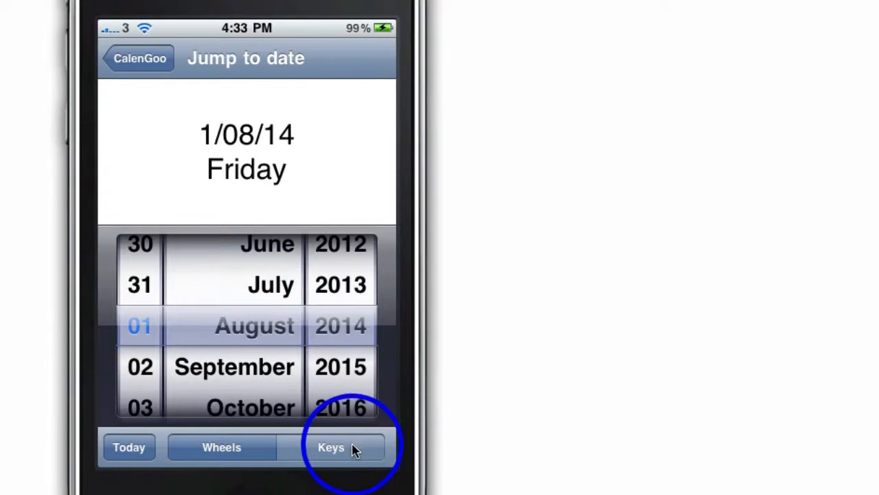
{"action": "left_click", "coordinate": [331, 448]}
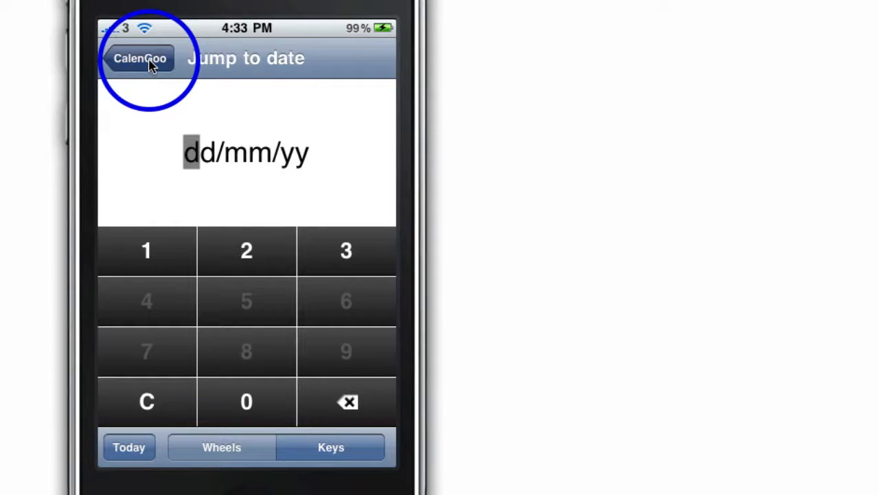
{"action": "left_click", "coordinate": [140, 58]}
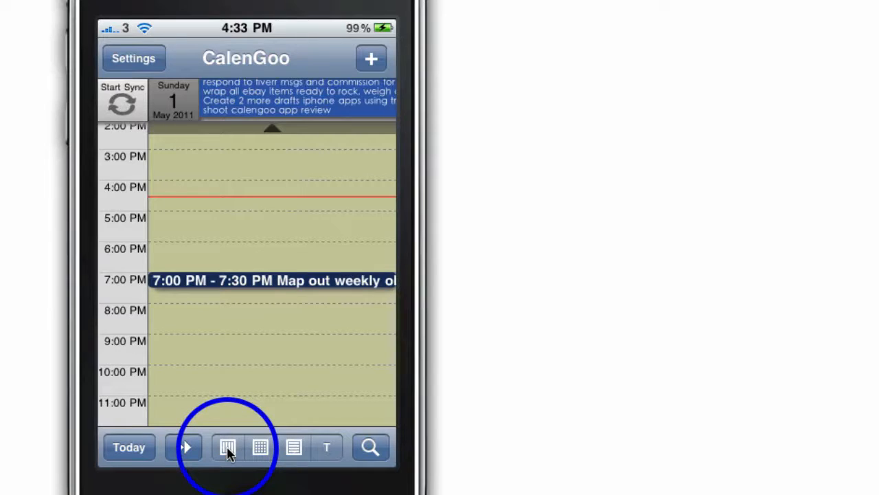
Switch to the week overview, then to the May 2011 monthly calendar grid.
{"action": "left_click", "coordinate": [228, 448]}
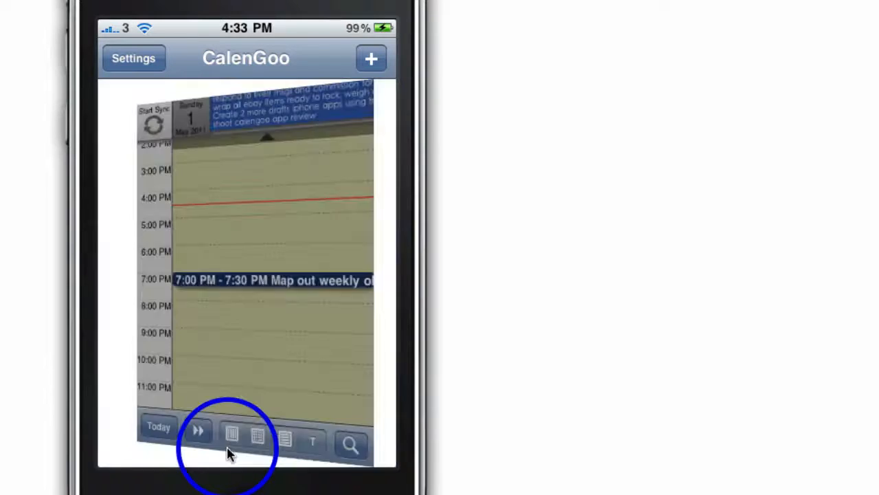
{"action": "left_click", "coordinate": [230, 435]}
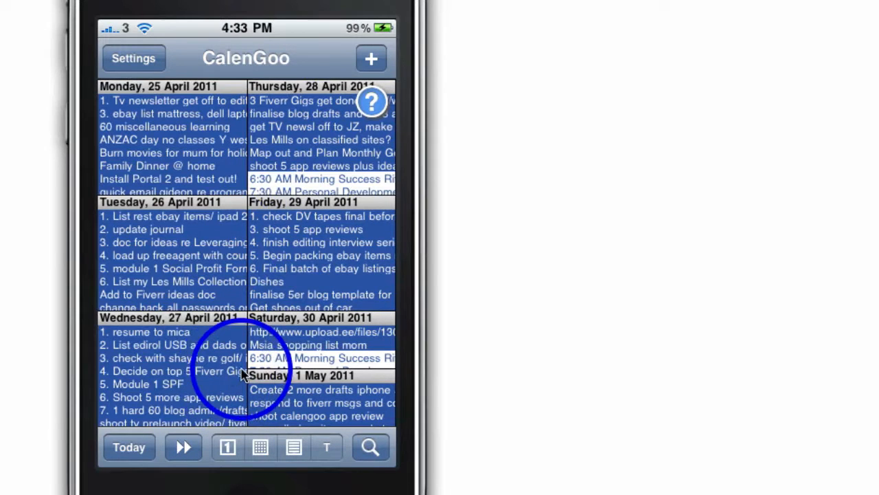
{"action": "left_click", "coordinate": [260, 448]}
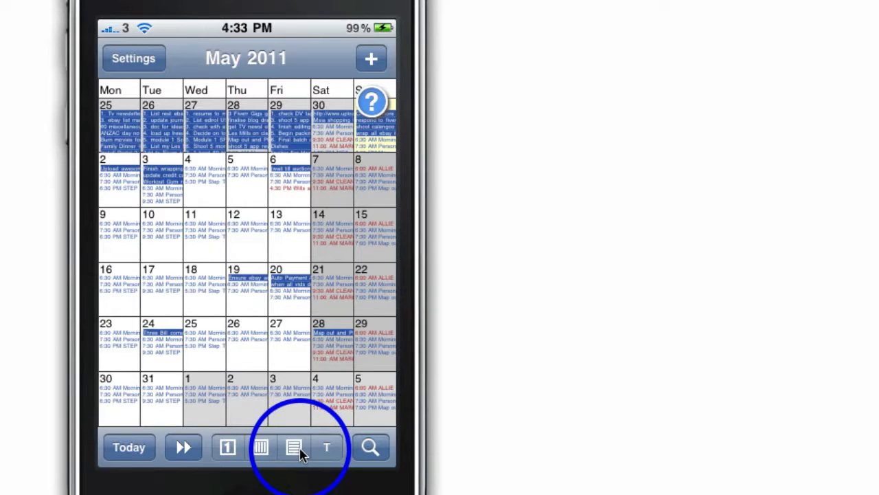
Switch to the agenda list of events starting Sunday, 1 May 2011.
{"action": "left_click", "coordinate": [294, 448]}
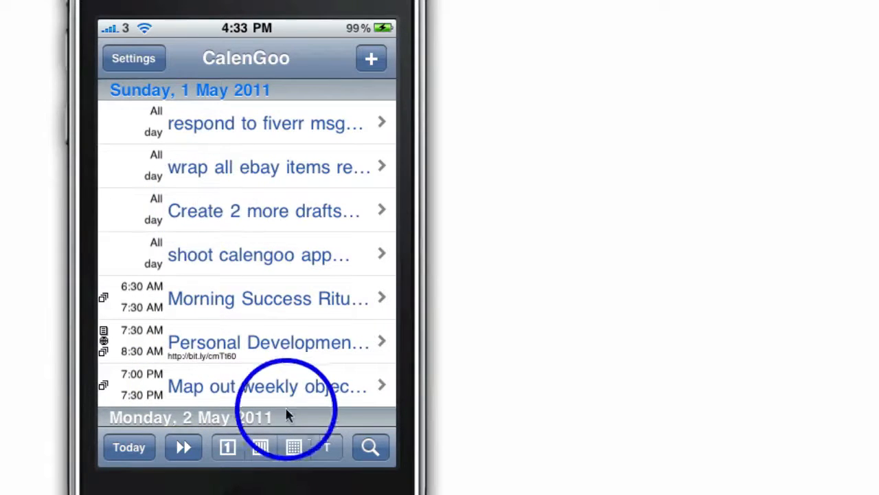
{"action": "mouse_move", "coordinate": [113, 130]}
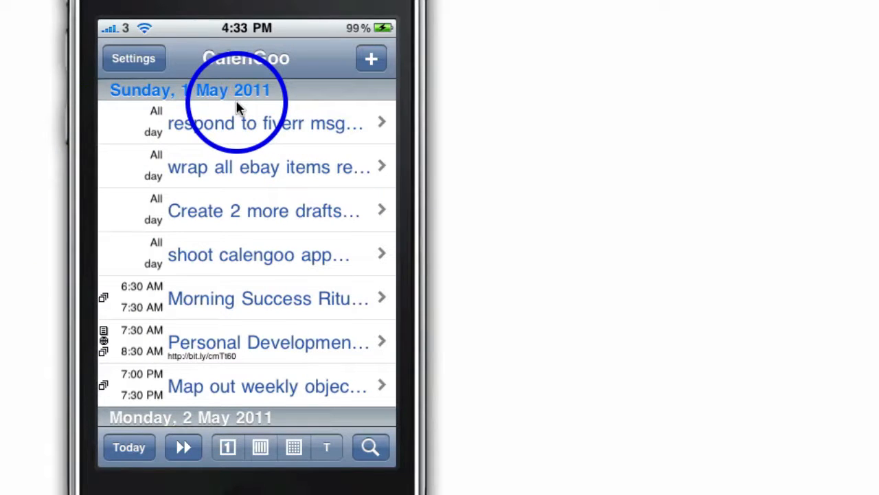
{"action": "mouse_move", "coordinate": [248, 222]}
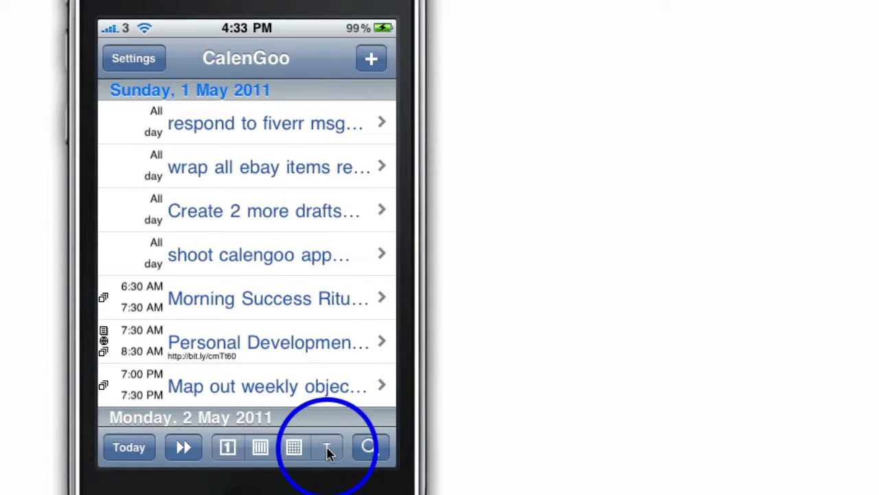
Show the task lists with to-do items grouped by category.
{"action": "left_click", "coordinate": [327, 448]}
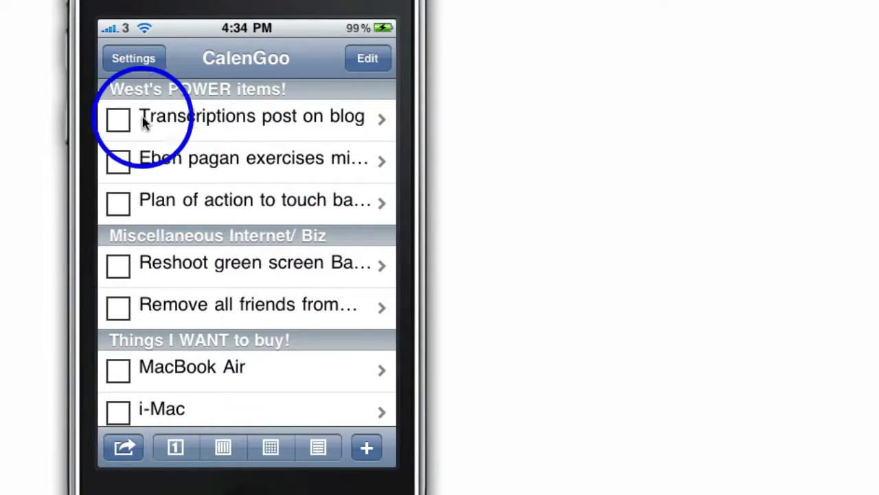
{"action": "mouse_move", "coordinate": [277, 287]}
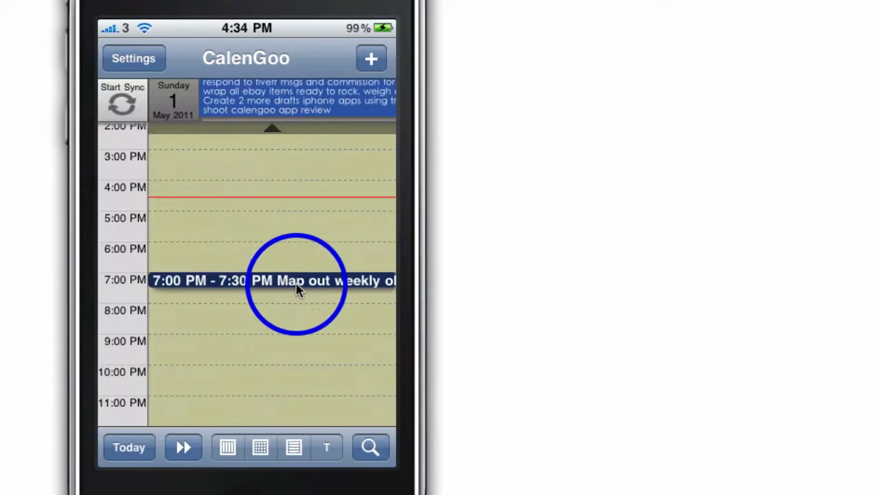
{"action": "mouse_move", "coordinate": [433, 341]}
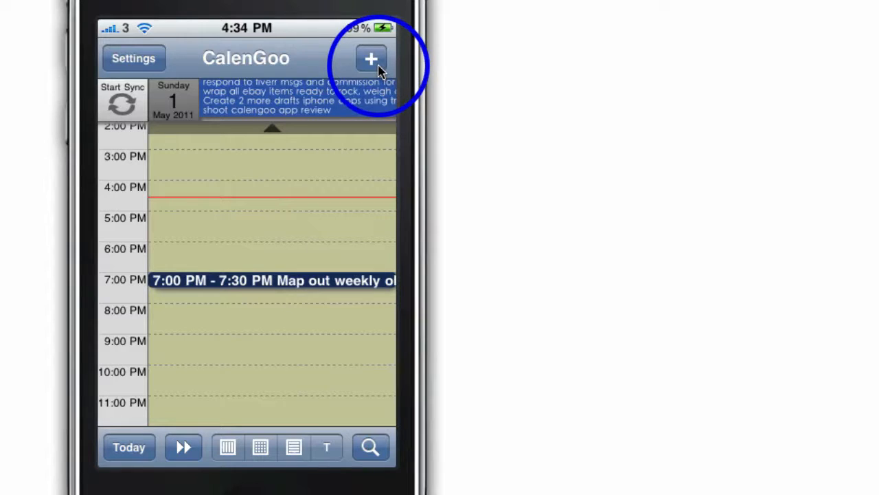
Create a new event and start typing its title 'Shoot vid'.
{"action": "left_click", "coordinate": [371, 57]}
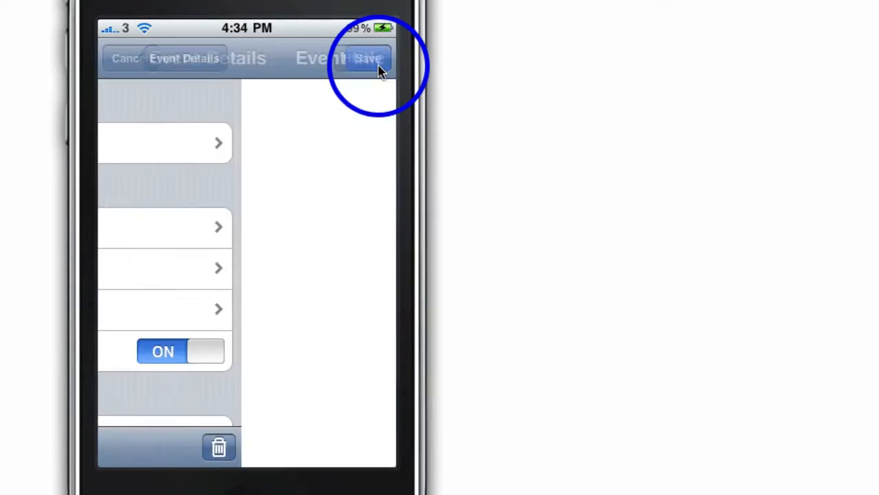
{"action": "left_click", "coordinate": [368, 57]}
{"action": "type", "text": "Shoot vid"}
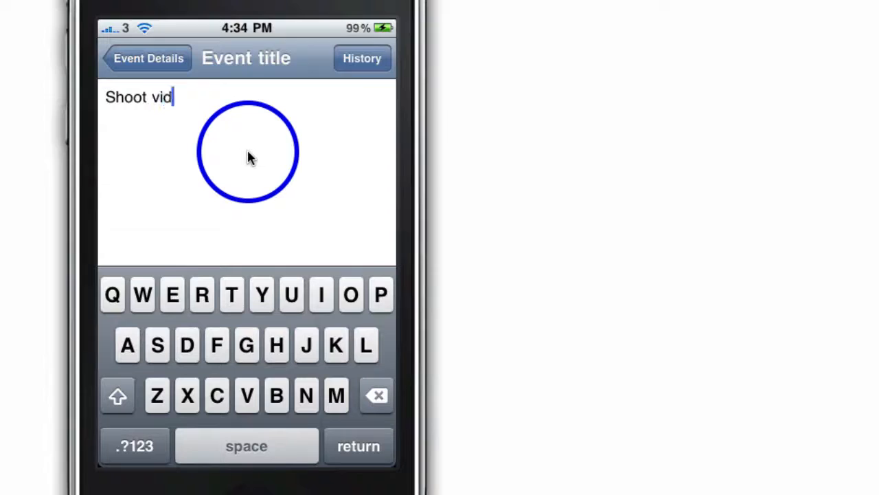
Complete the title 'Shoot video' and return to the event details.
{"action": "type", "text": "eo"}
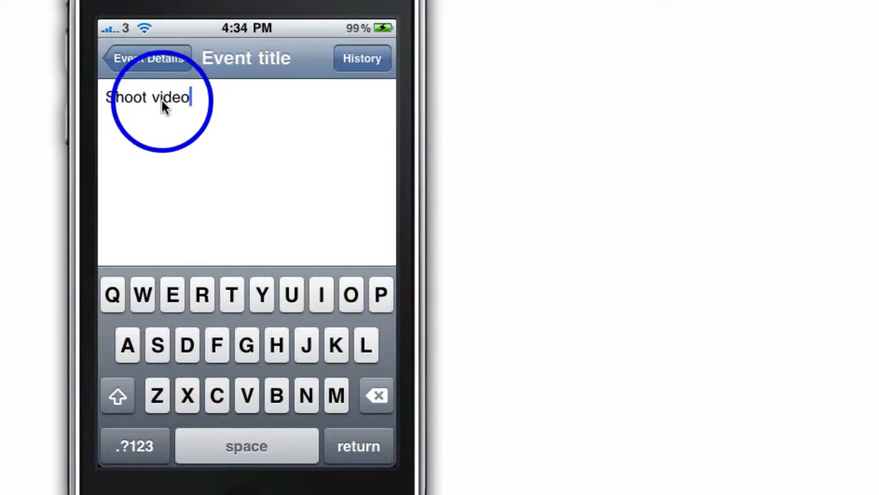
{"action": "left_click", "coordinate": [148, 57]}
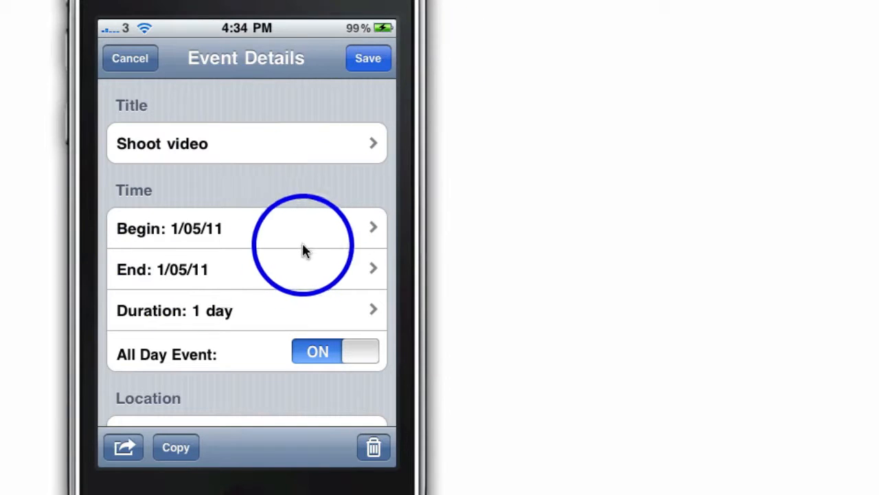
{"action": "scroll", "scroll_direction": "down", "scroll_amount": 3}
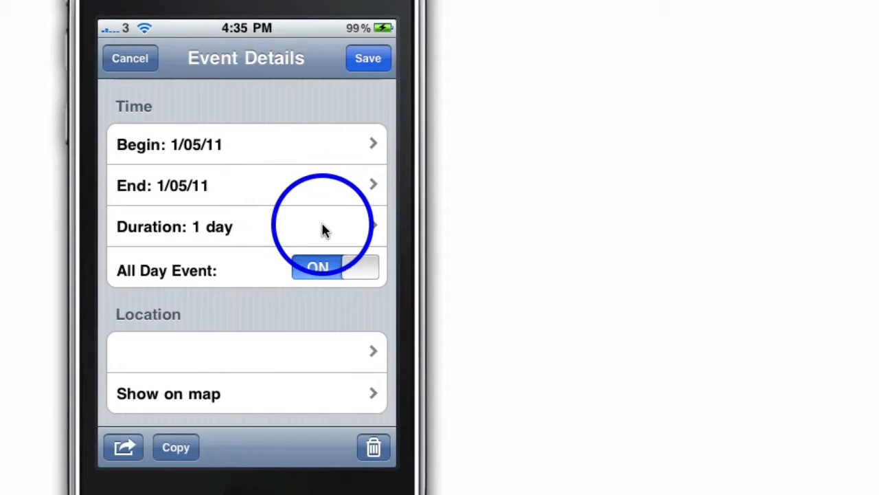
{"action": "left_click", "coordinate": [247, 227]}
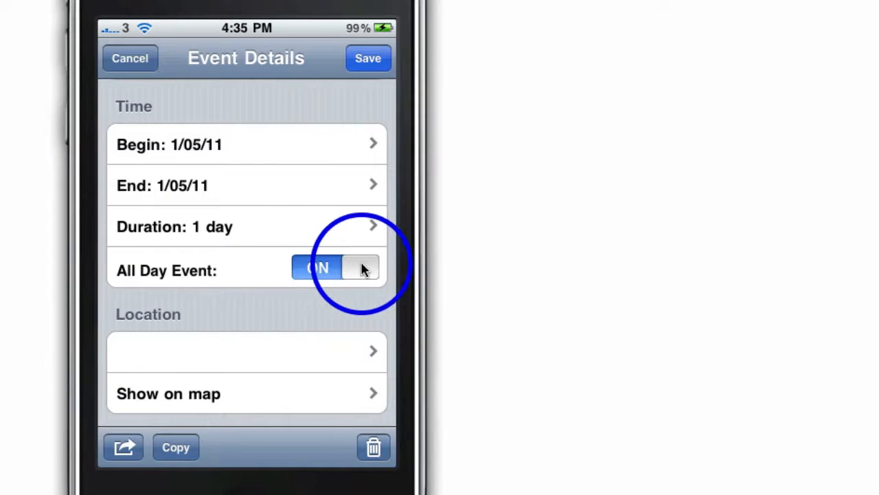
{"action": "left_click", "coordinate": [335, 267]}
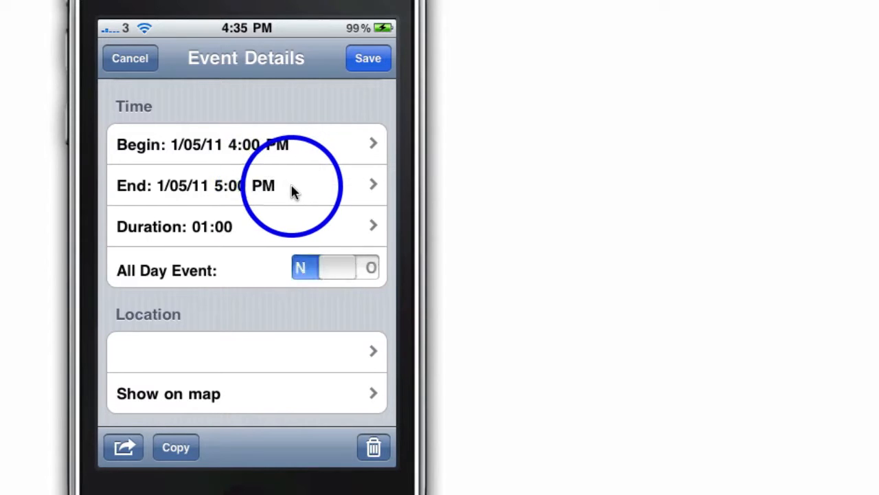
{"action": "left_click", "coordinate": [336, 268]}
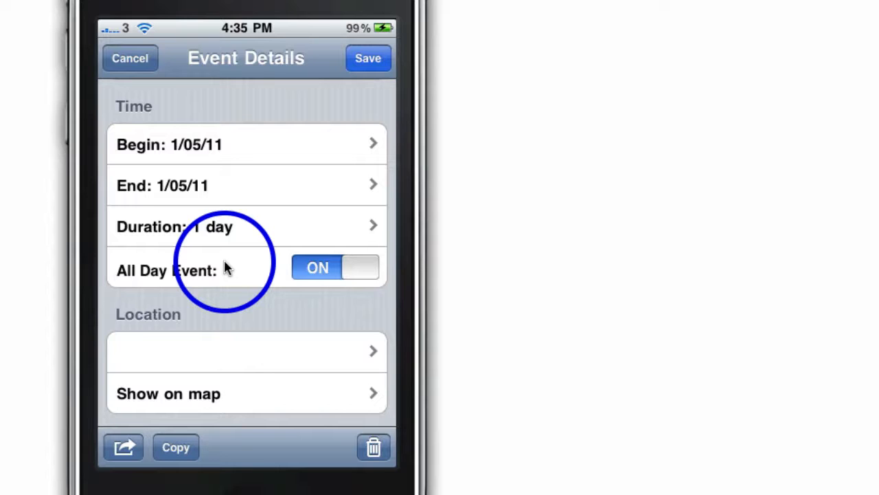
{"action": "scroll", "scroll_direction": "down", "scroll_amount": 3}
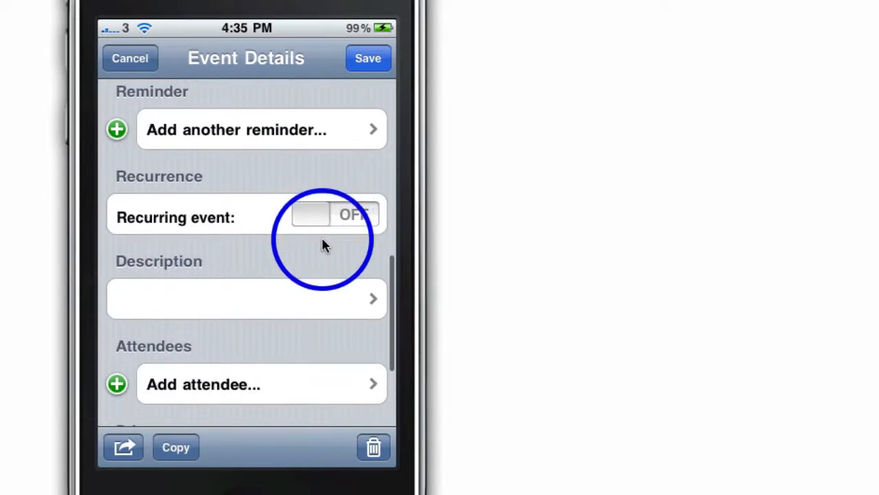
{"action": "scroll", "scroll_direction": "down", "scroll_amount": 3}
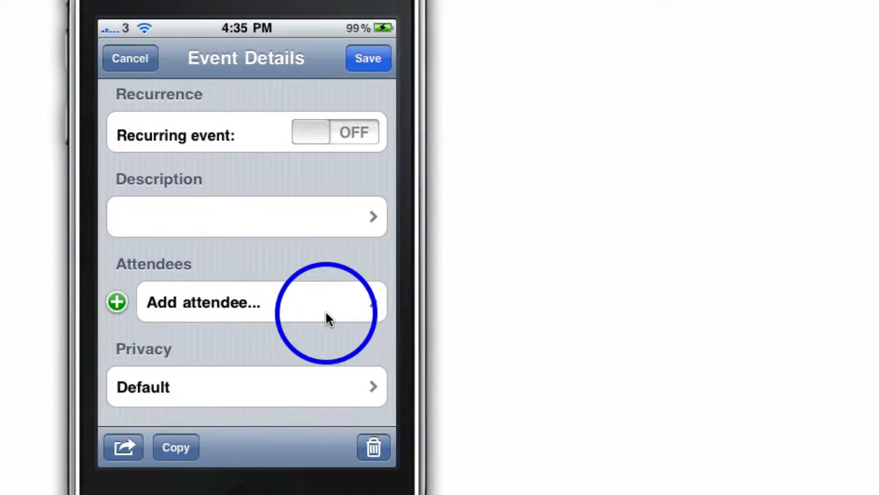
{"action": "scroll", "scroll_direction": "down", "scroll_amount": 3}
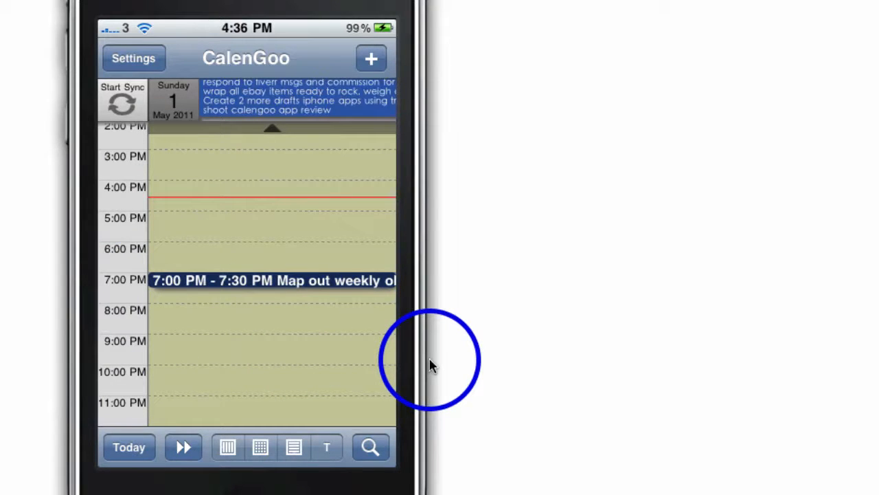
{"action": "mouse_move", "coordinate": [426, 359]}
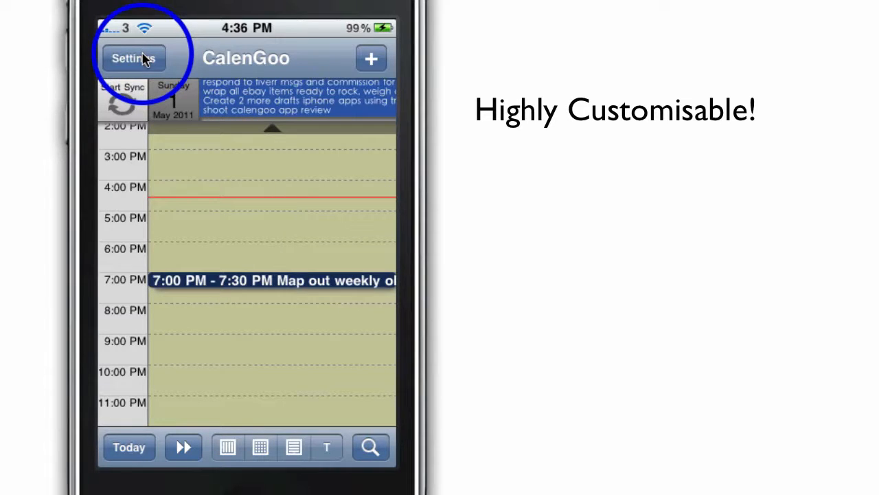
Look over the settings list, scrolling through sync, reminder and time-zone options.
{"action": "left_click", "coordinate": [135, 58]}
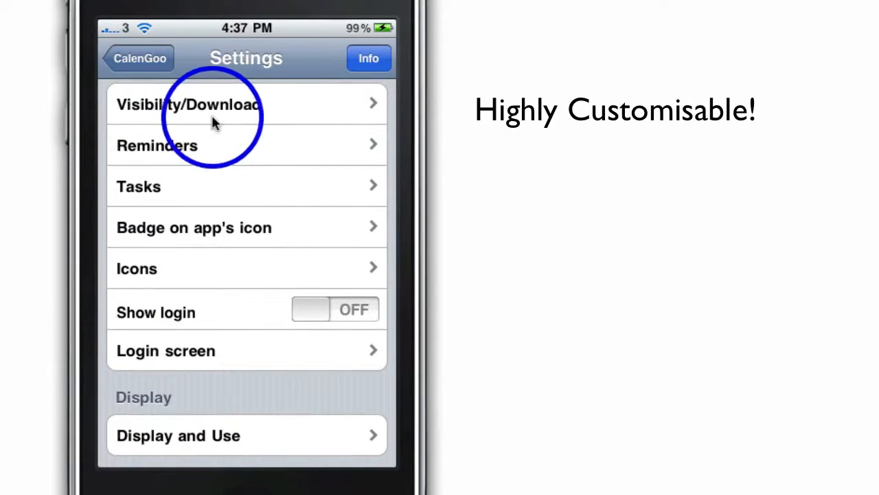
{"action": "mouse_move", "coordinate": [267, 162]}
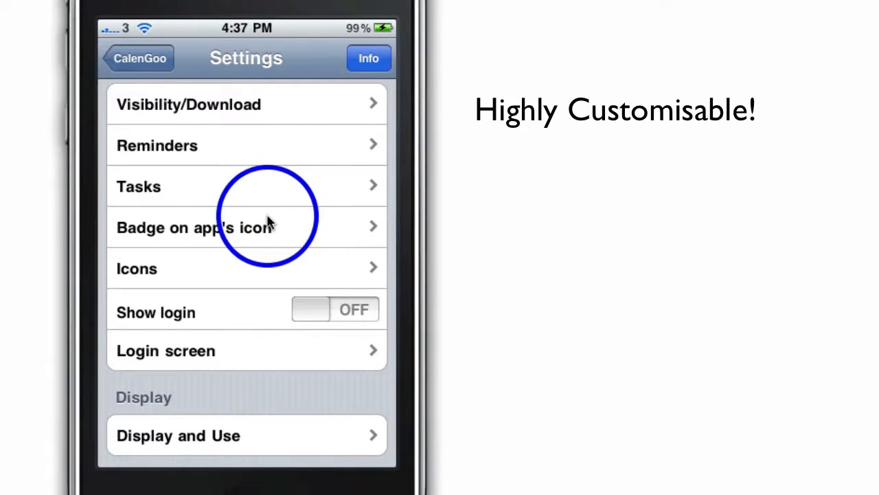
{"action": "scroll", "scroll_direction": "down", "scroll_amount": 3}
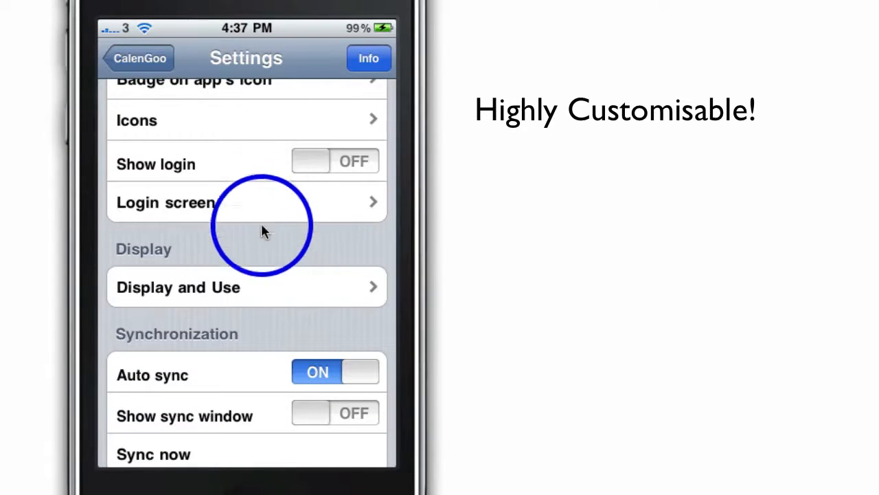
{"action": "scroll", "scroll_direction": "down", "scroll_amount": 3}
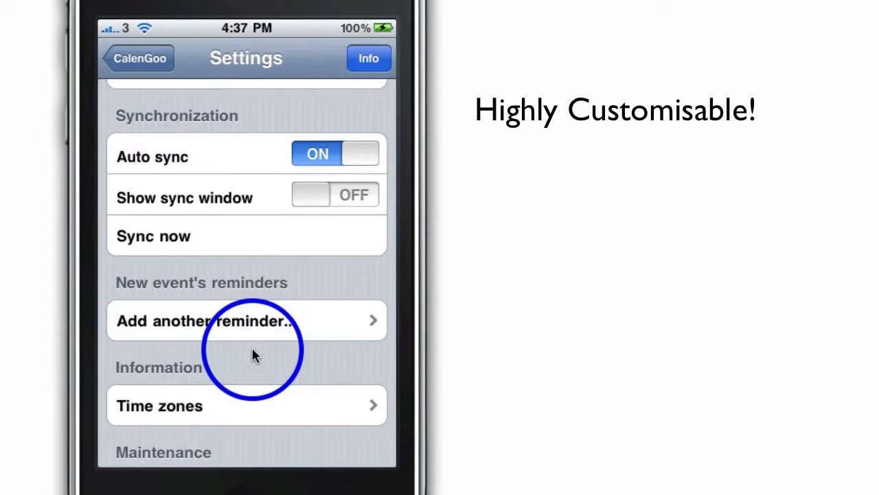
{"action": "scroll", "scroll_direction": "down", "scroll_amount": 3}
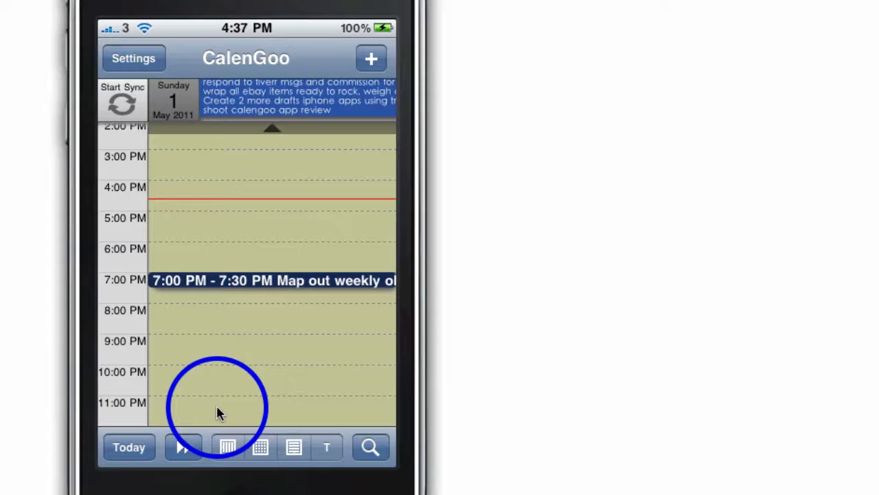
{"action": "mouse_move", "coordinate": [129, 448]}
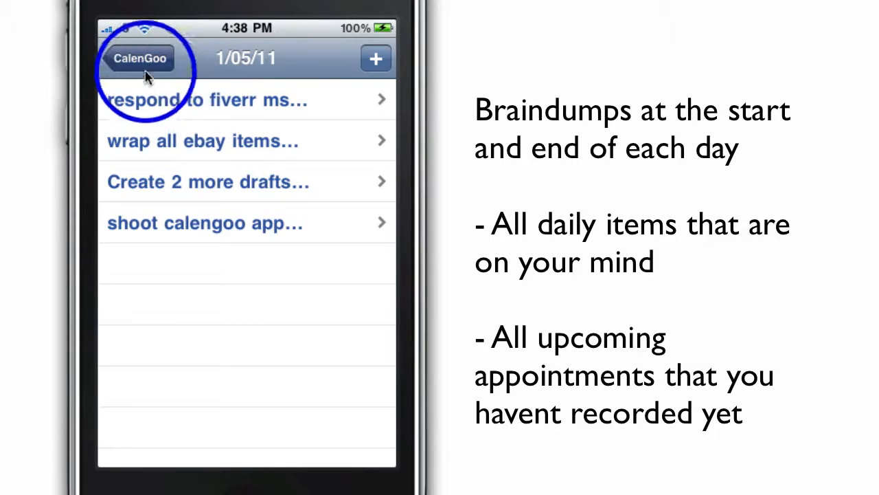
{"action": "left_click", "coordinate": [140, 57]}
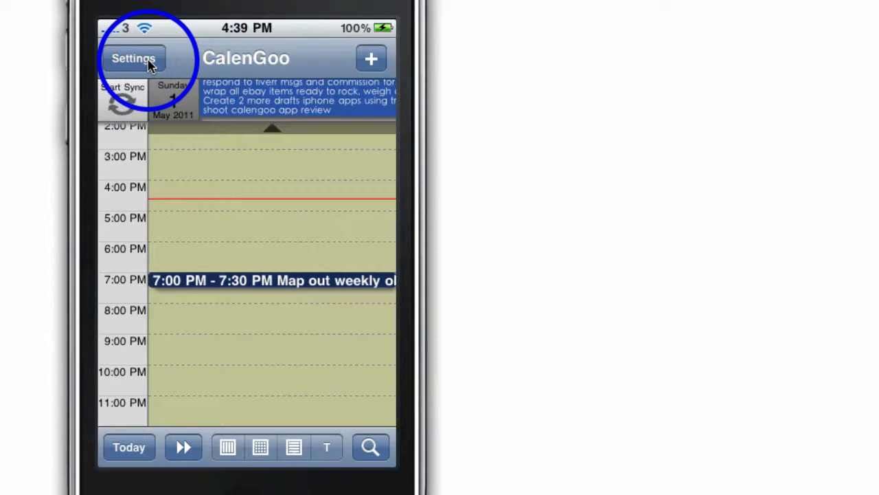
{"action": "left_click", "coordinate": [134, 57]}
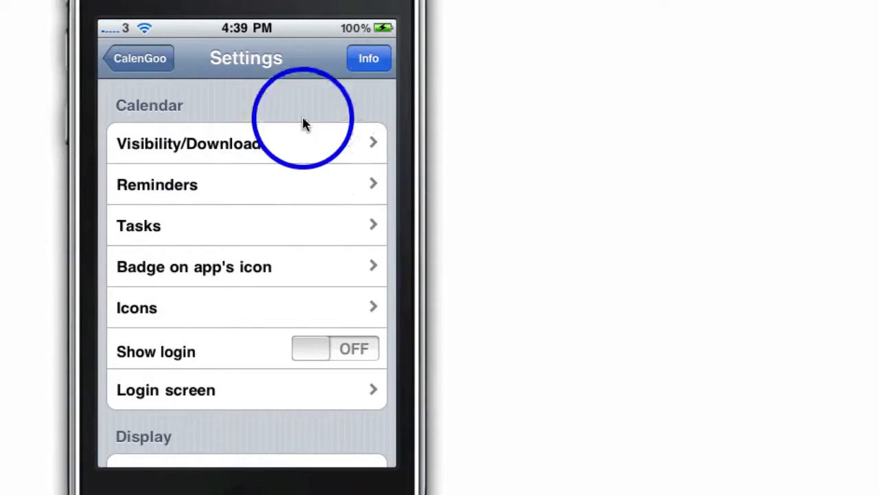
{"action": "mouse_move", "coordinate": [195, 360]}
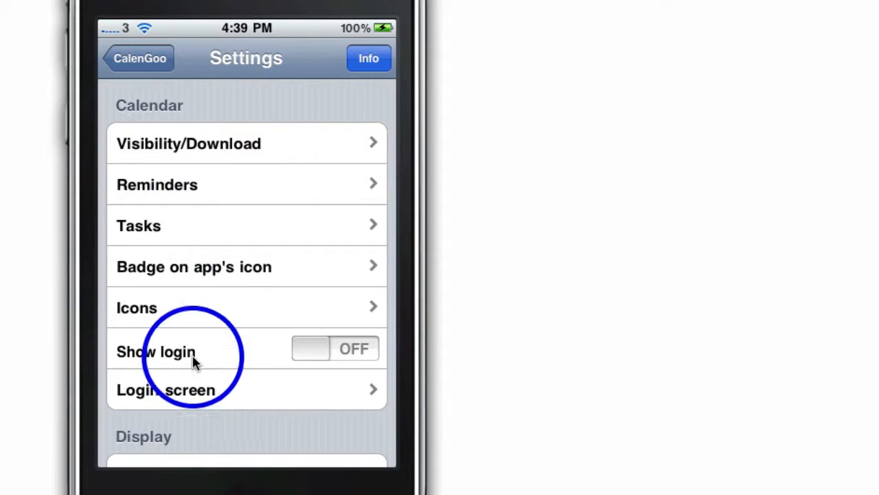
{"action": "mouse_move", "coordinate": [181, 78]}
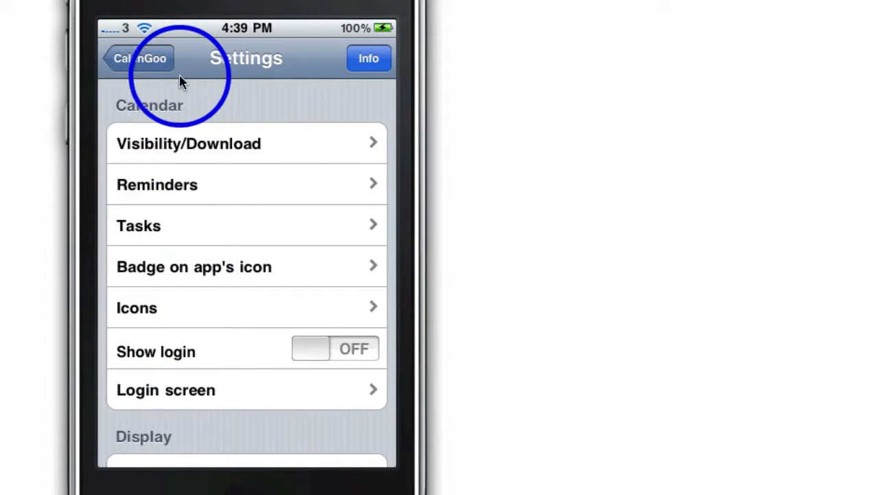
{"action": "left_click", "coordinate": [140, 58]}
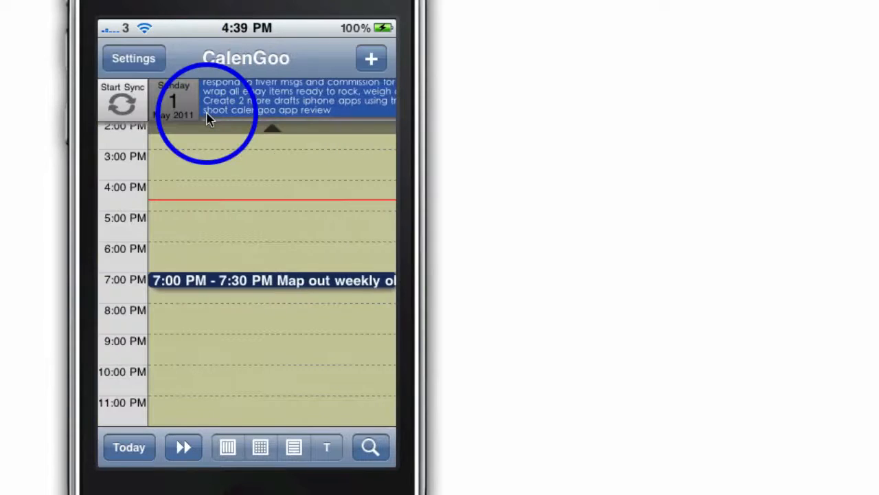
{"action": "mouse_move", "coordinate": [259, 173]}
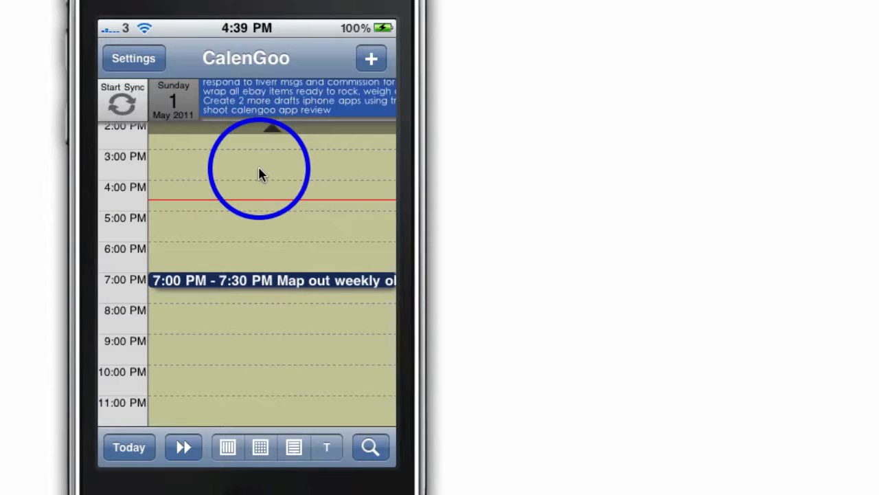